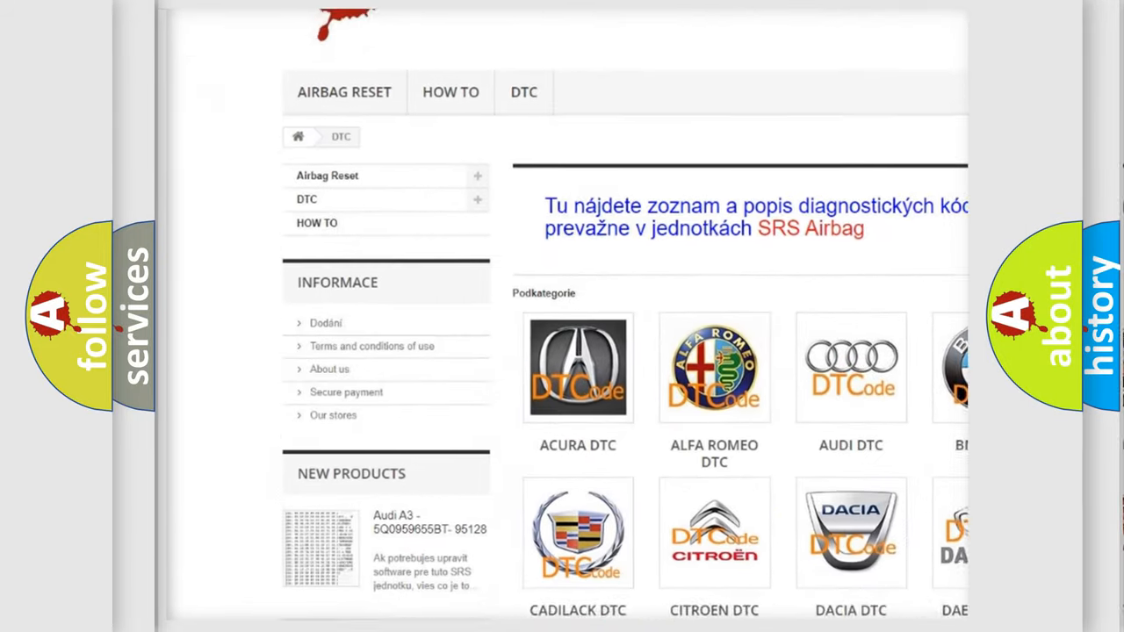
scroll("down", 3)
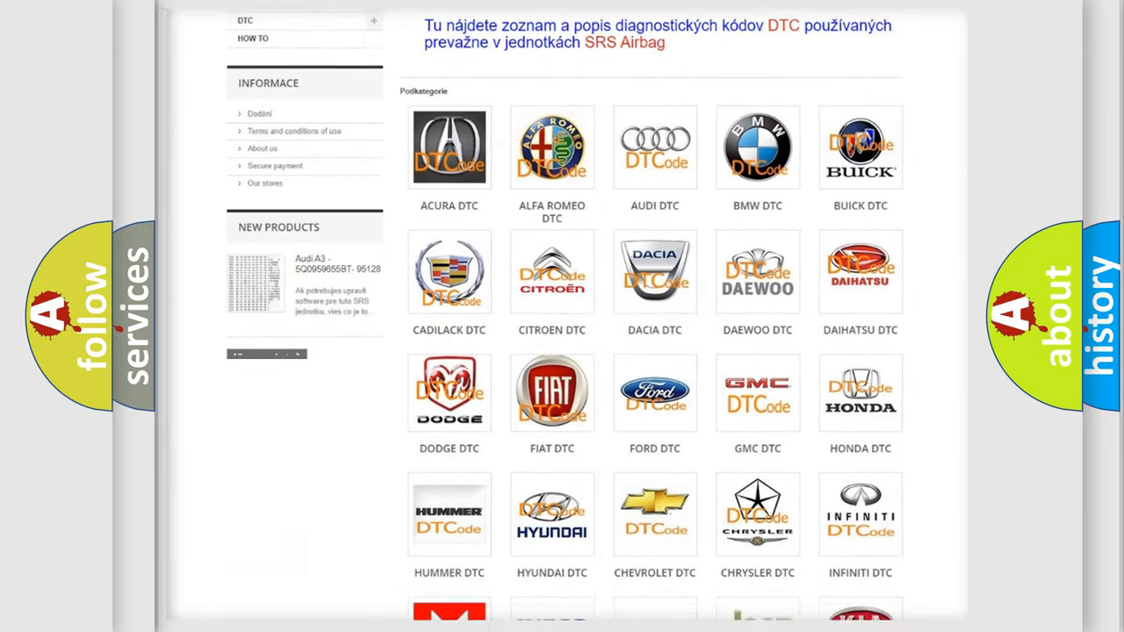
scroll("down", 3)
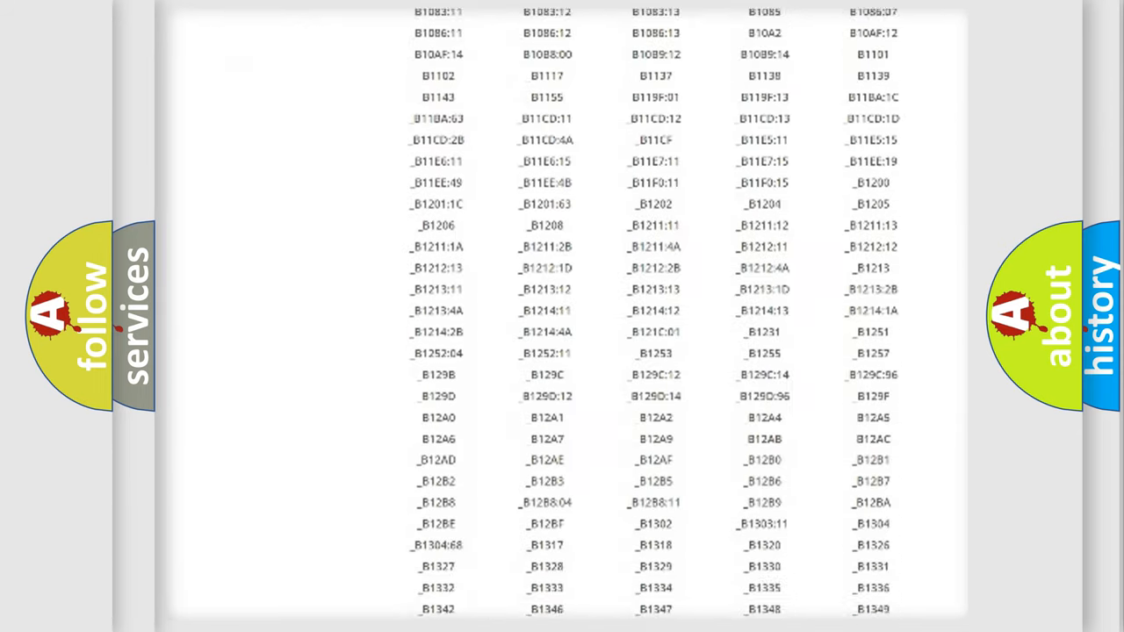
scroll("down", 3)
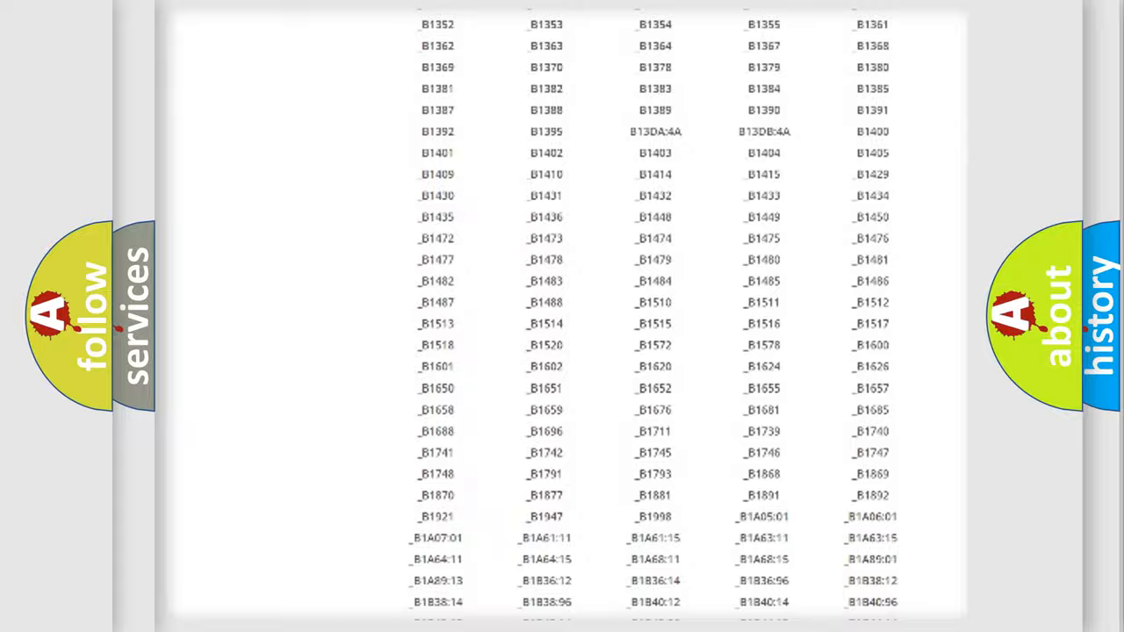